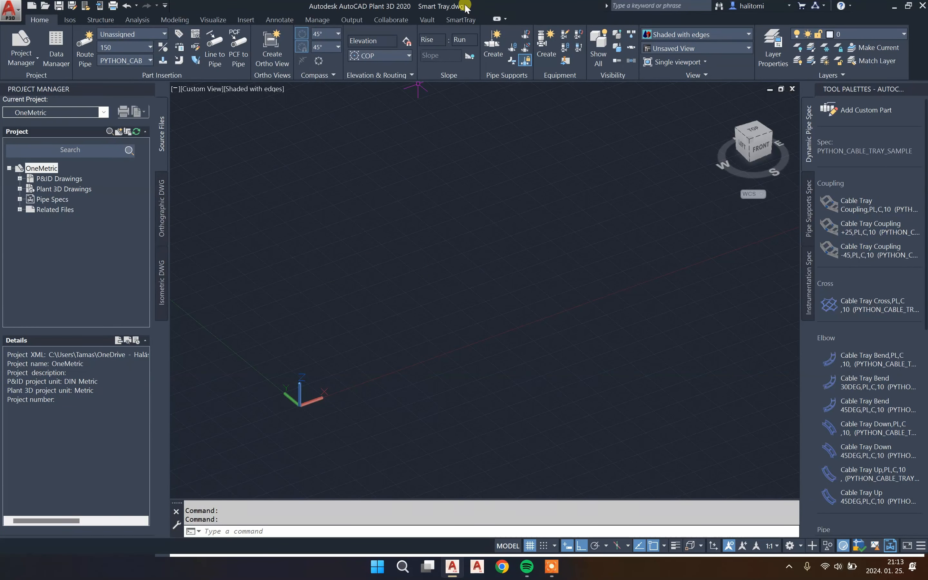
- Check the Smart Tray licence status from the SmartTray ribbon (active, 28 uses remaining)
left_click(461, 19)
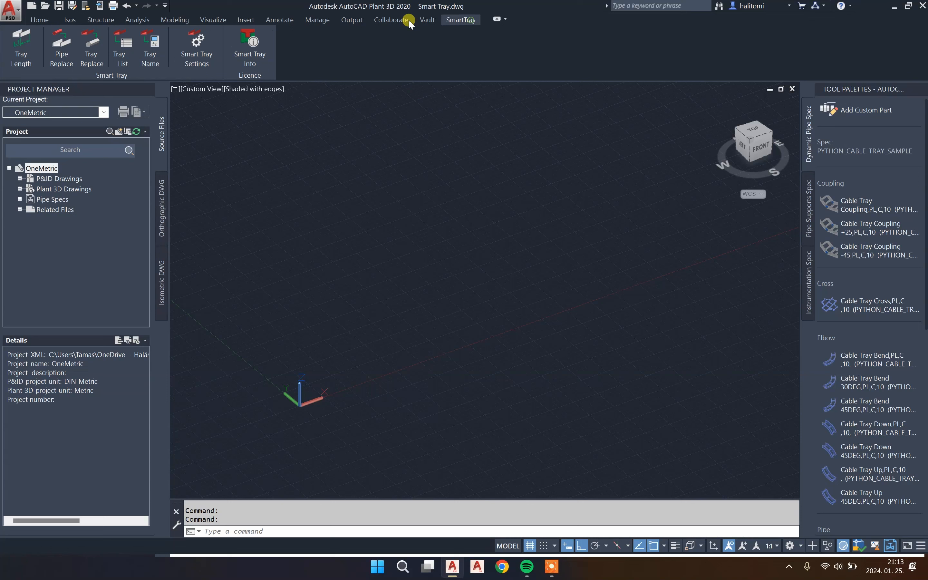
mouse_move(250, 47)
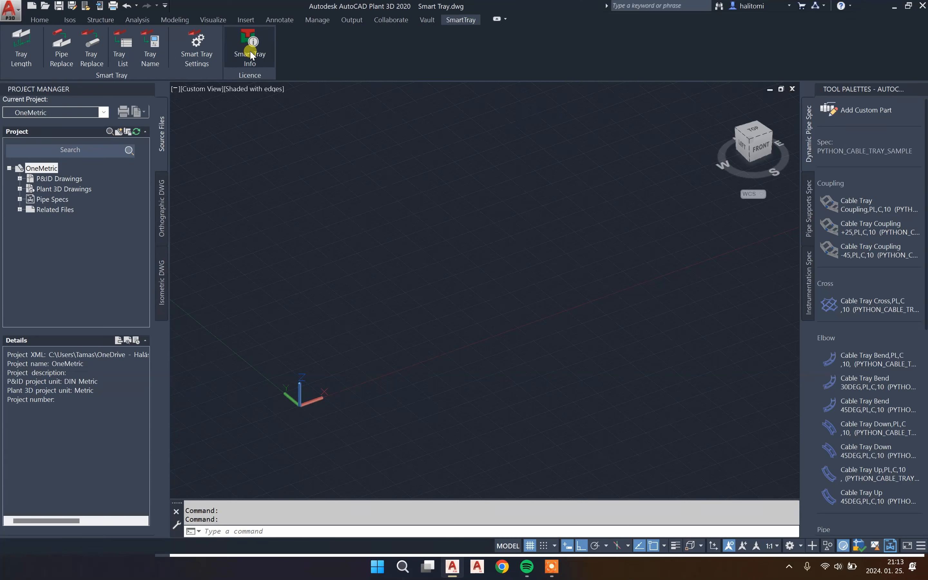
mouse_move(21, 47)
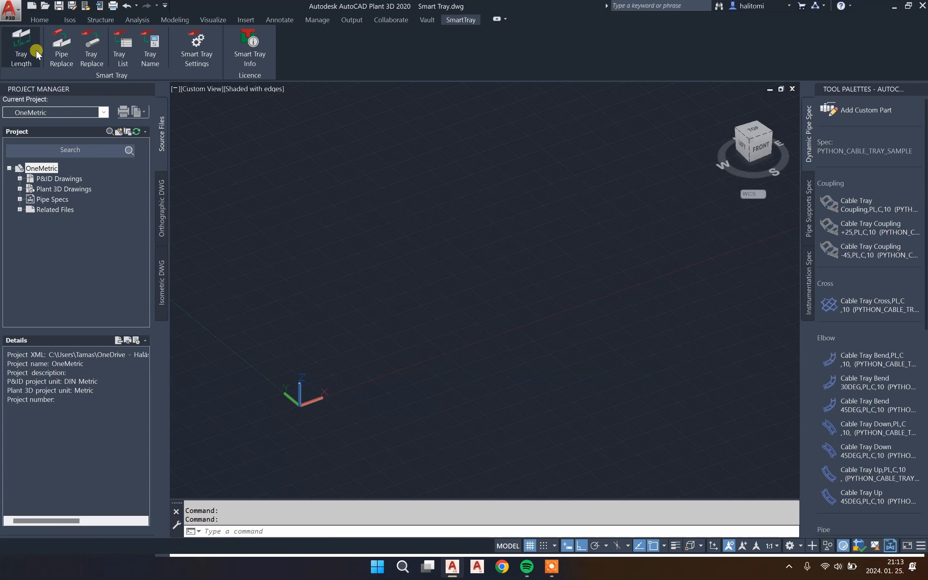
left_click(250, 47)
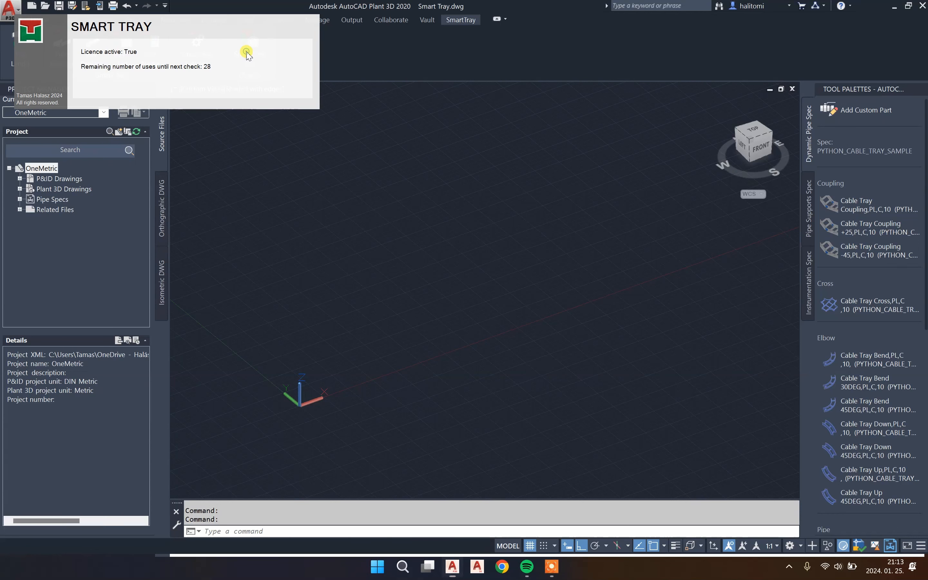
mouse_move(148, 88)
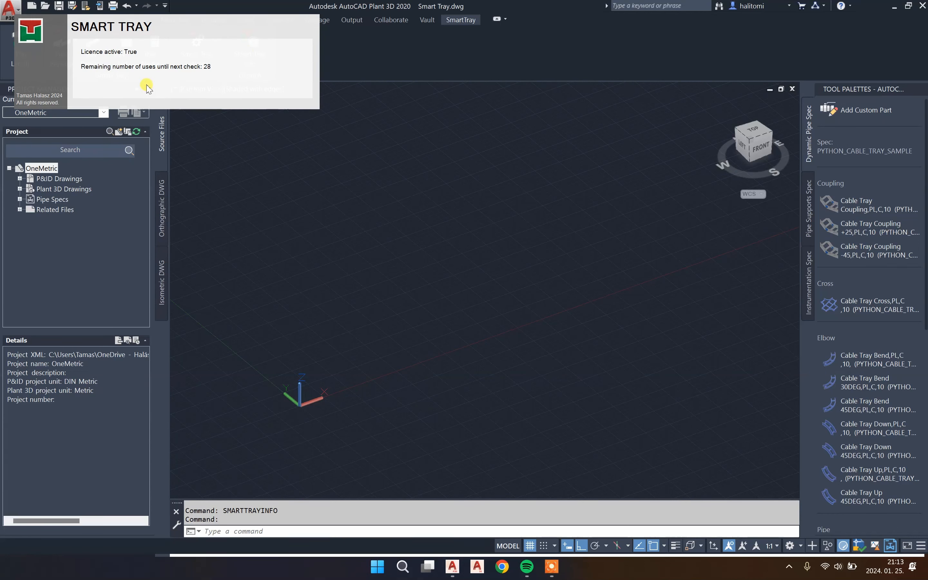
mouse_move(307, 175)
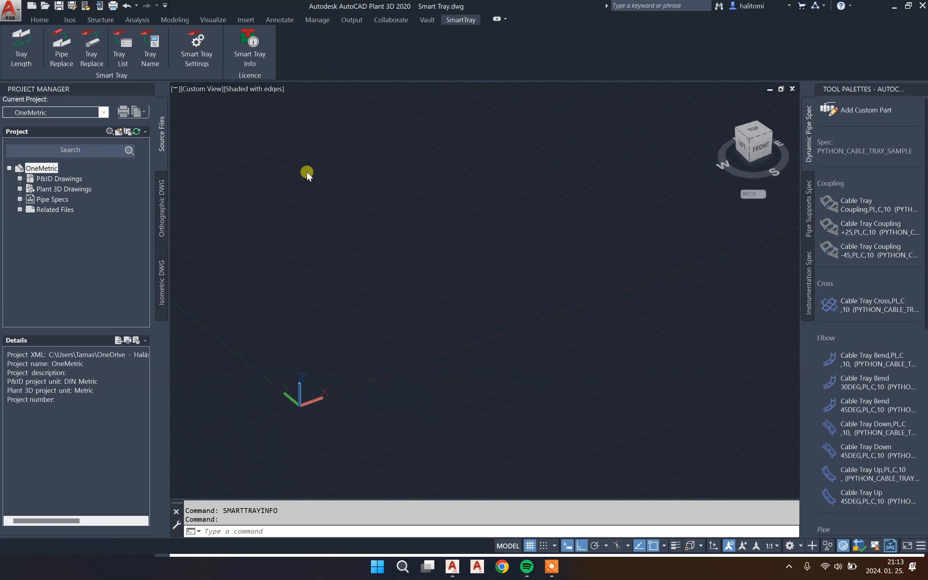
mouse_move(275, 144)
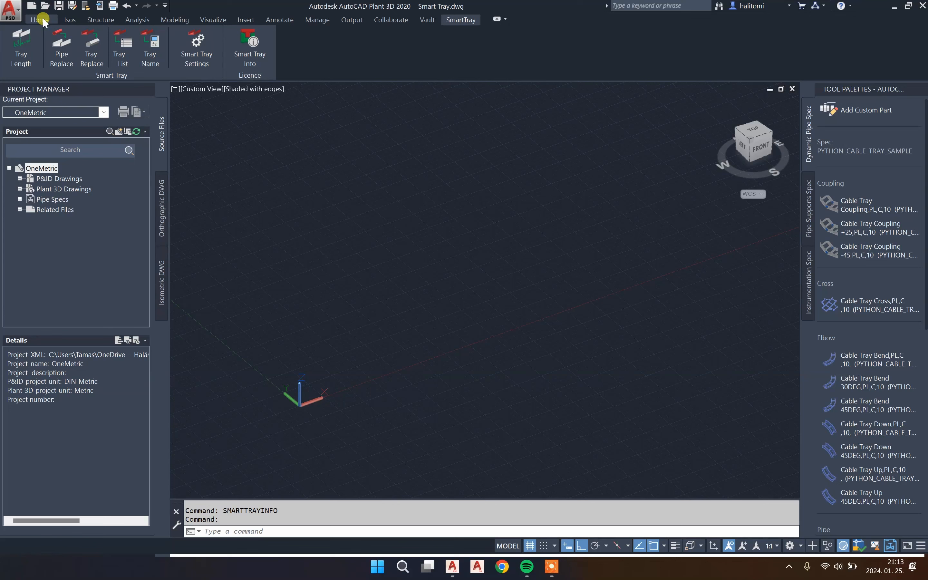
- Keep PYTHON_CABLE_TRAY_SAMPLE as the current spec and browse its cable tray parts in the palette
left_click(39, 19)
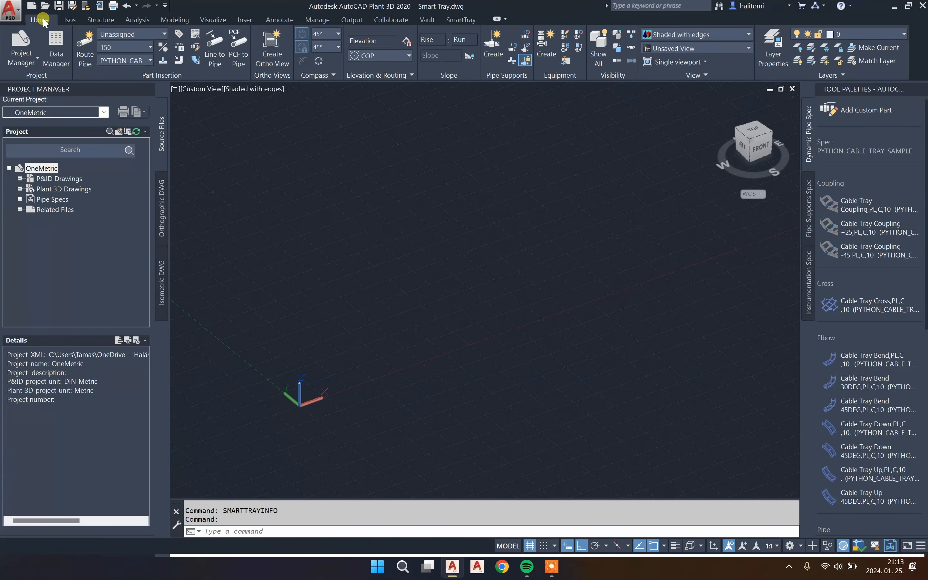
left_click(141, 60)
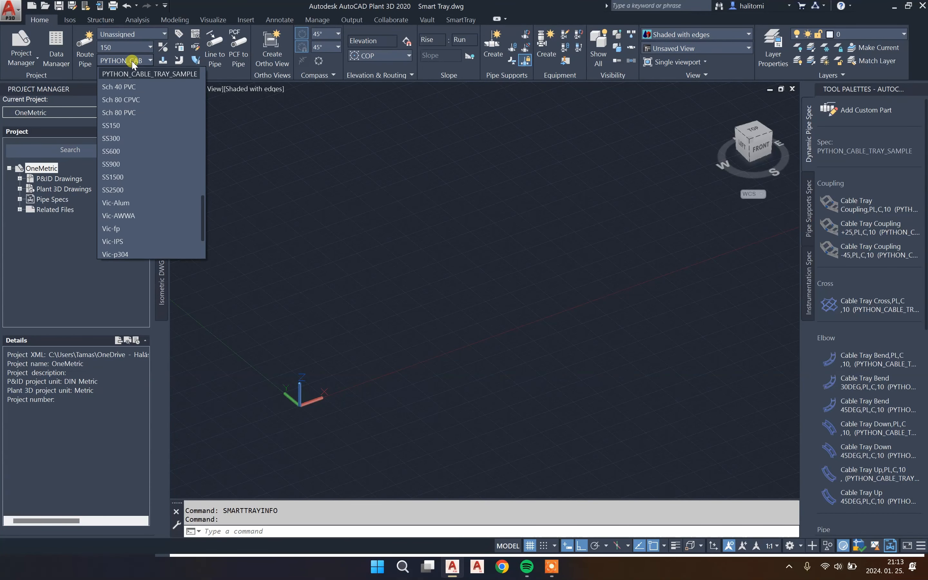
mouse_move(134, 73)
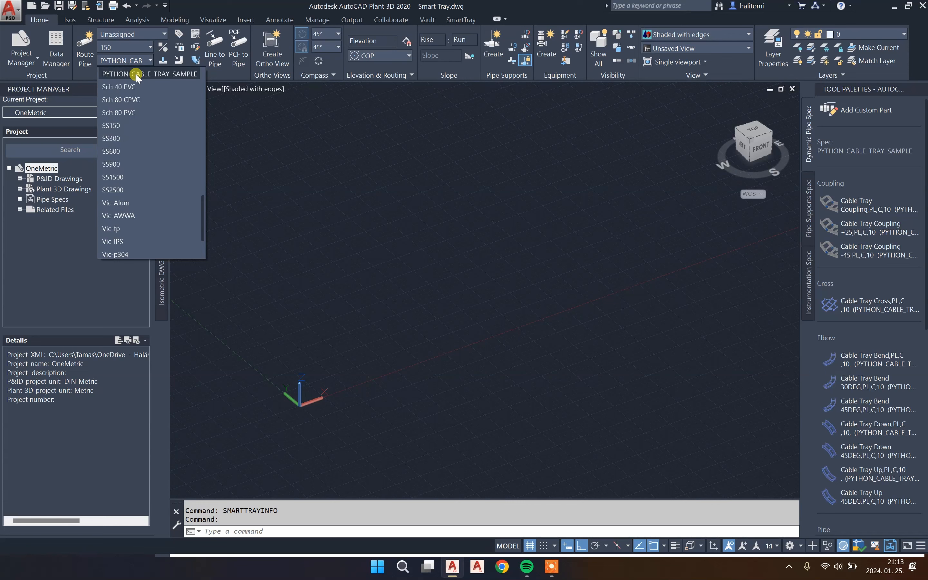
mouse_move(157, 77)
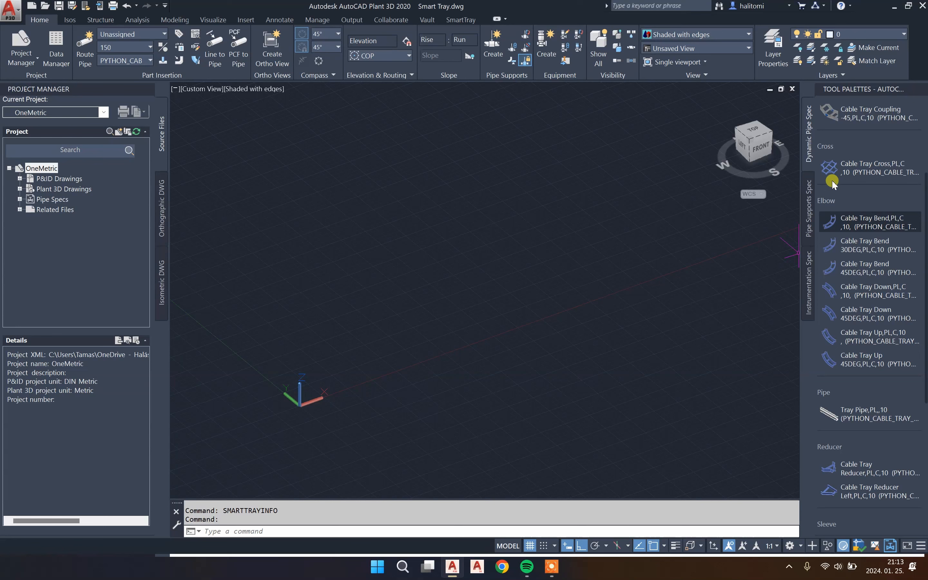
scroll("down", 3)
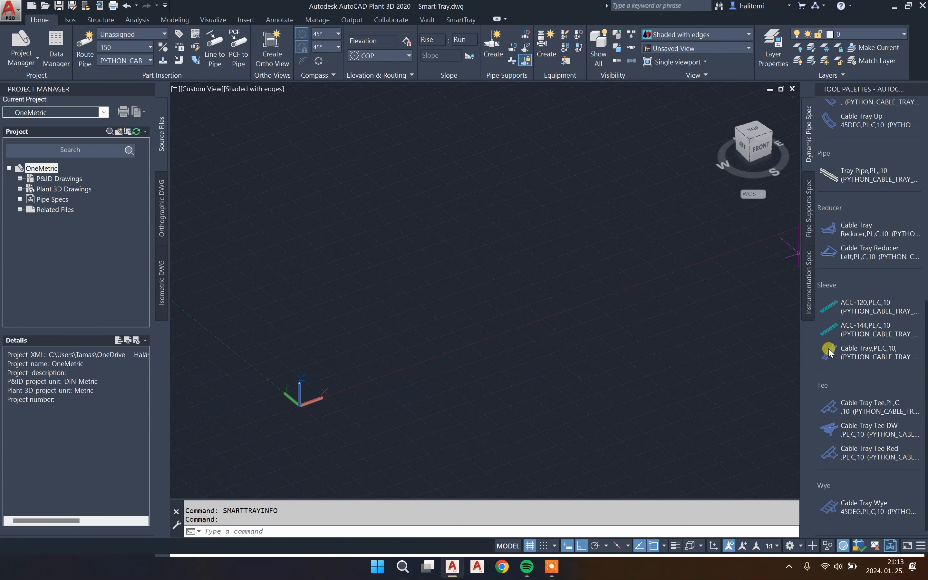
mouse_move(828, 227)
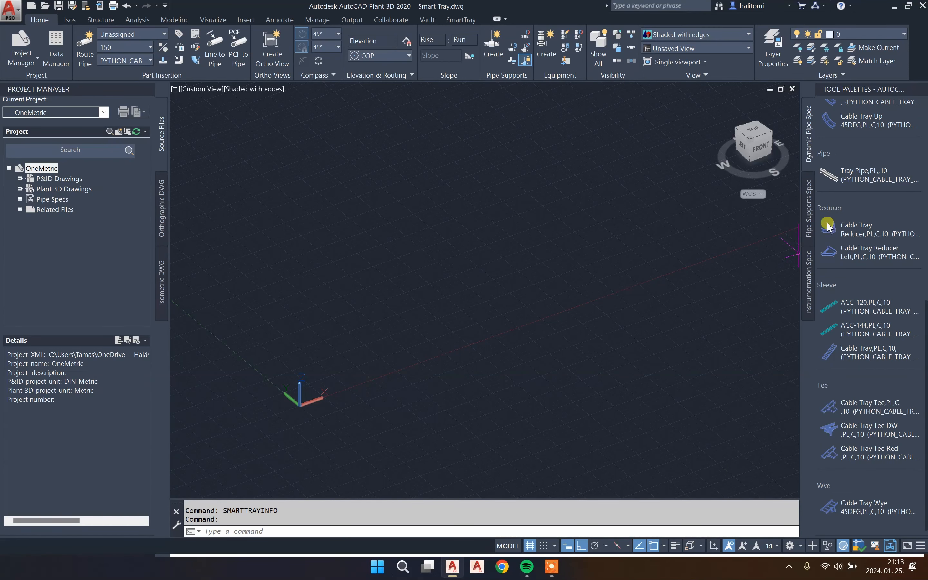
scroll("up", 3)
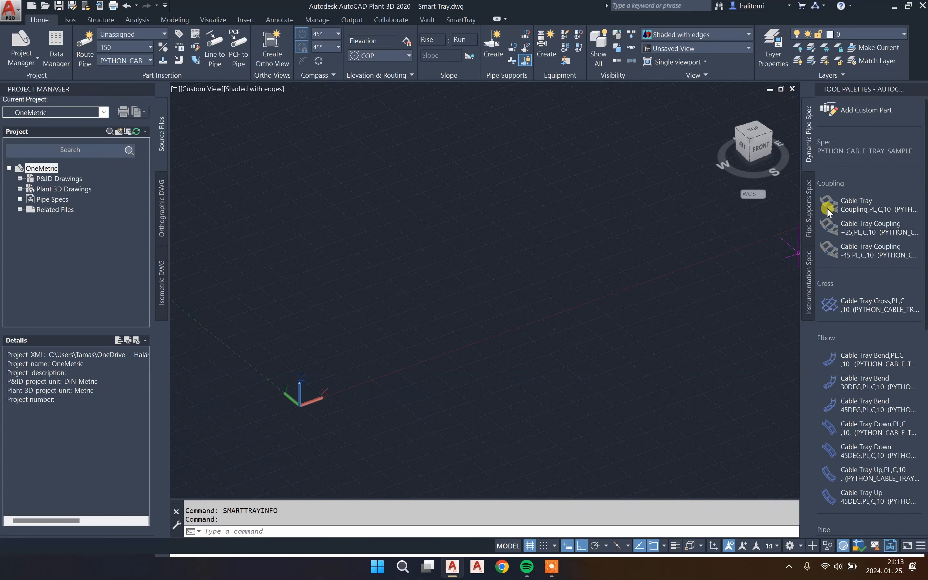
scroll("down", 3)
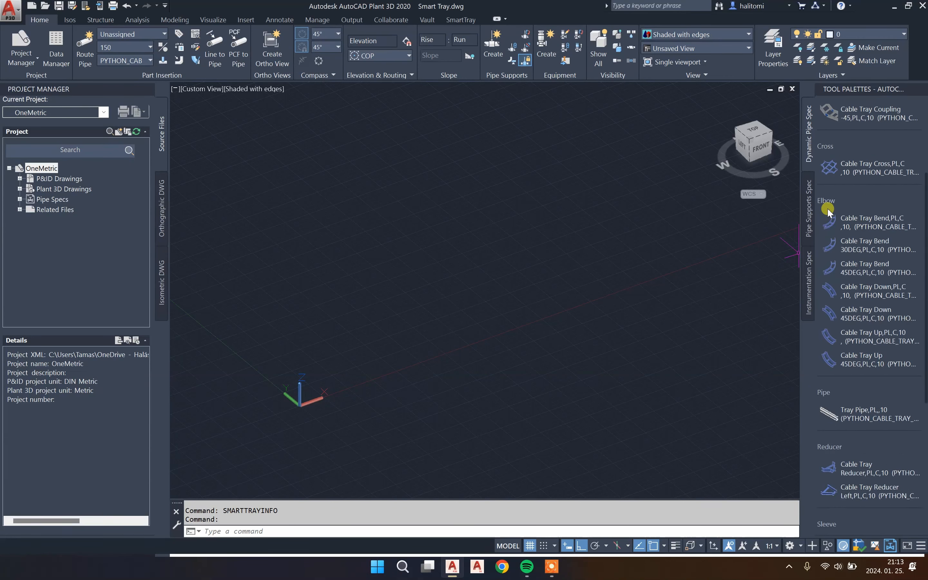
scroll("down", 3)
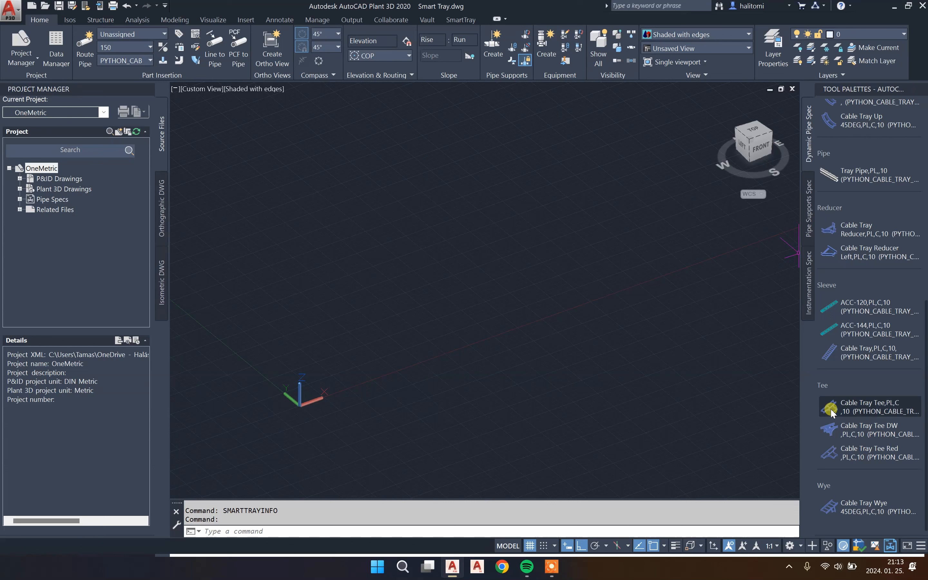
- Place a cable tray tee and route a short branch tray and long straight tray from its ports
left_click(831, 407)
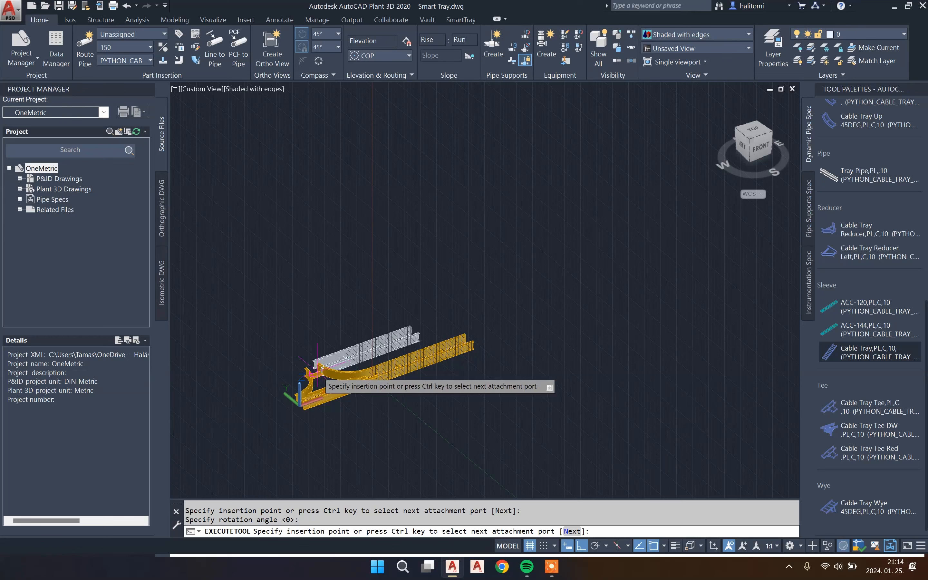
key("Escape")
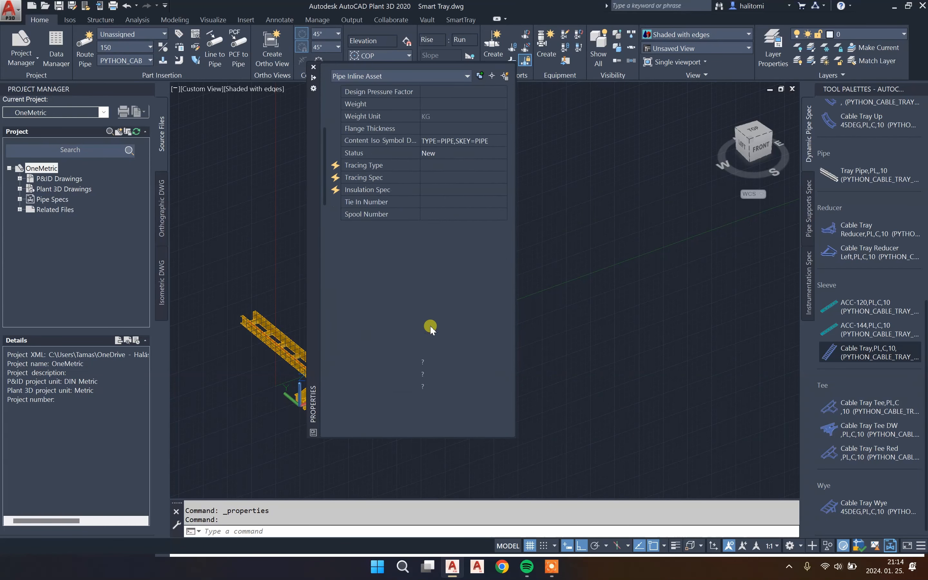
scroll("down", 3)
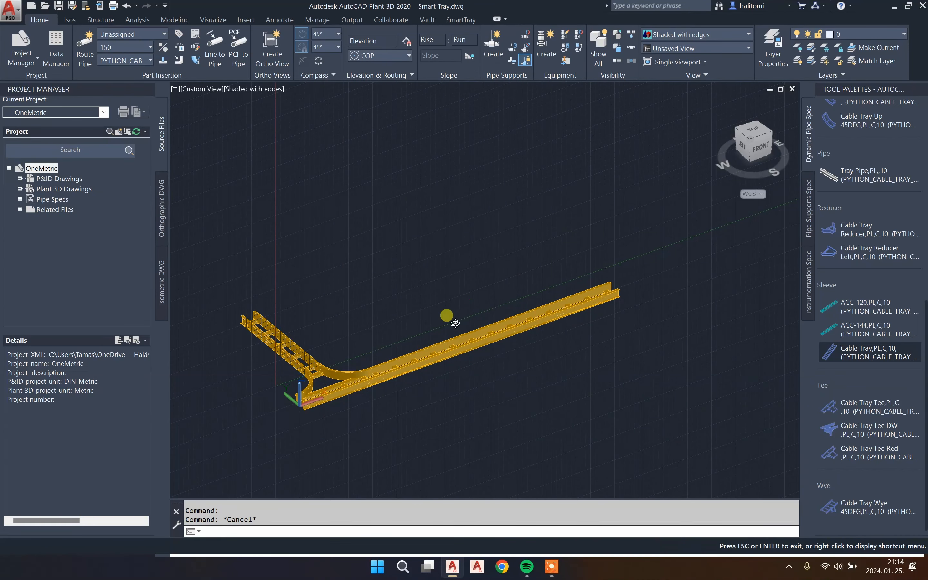
- Adjust a cable tray's length with the Tray Length tool and start on another tray
left_click(460, 19)
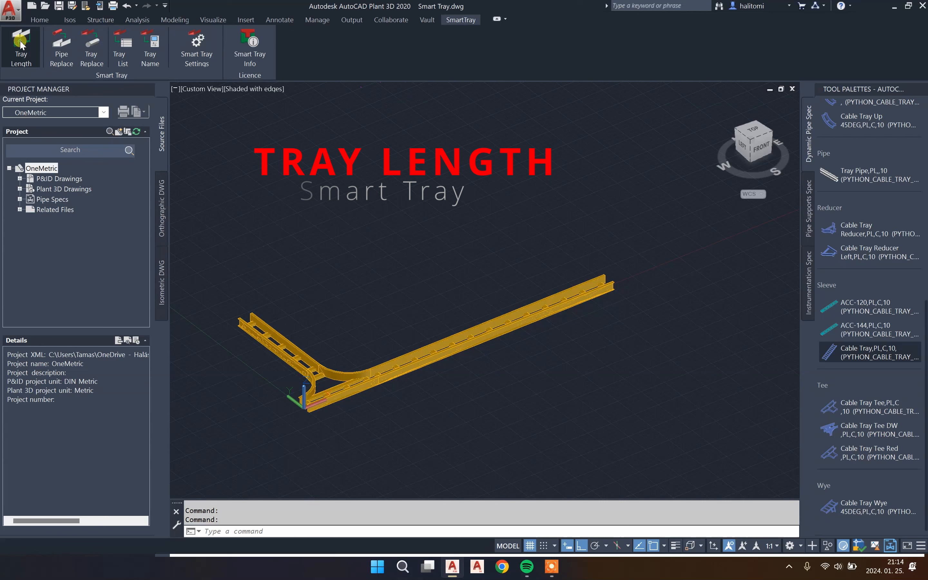
left_click(21, 48)
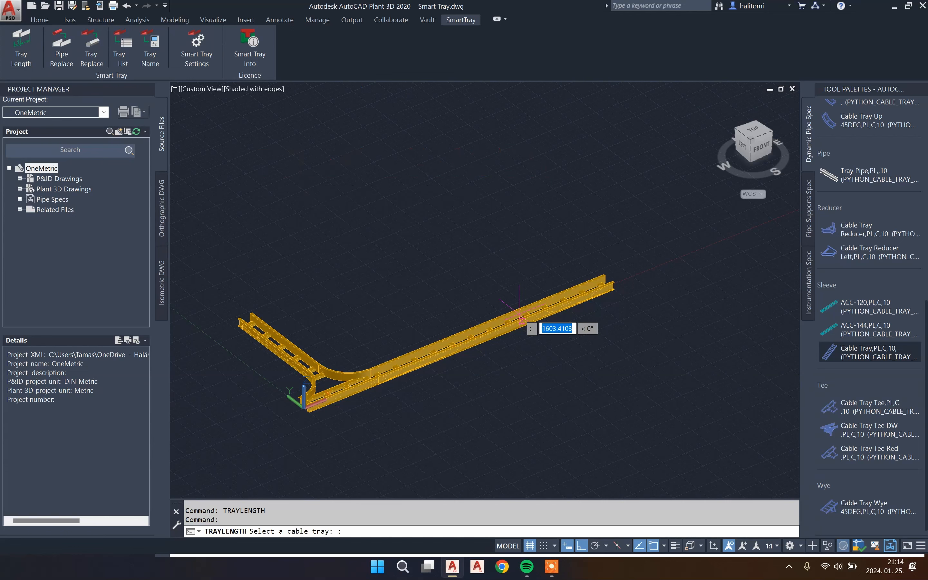
key("Return")
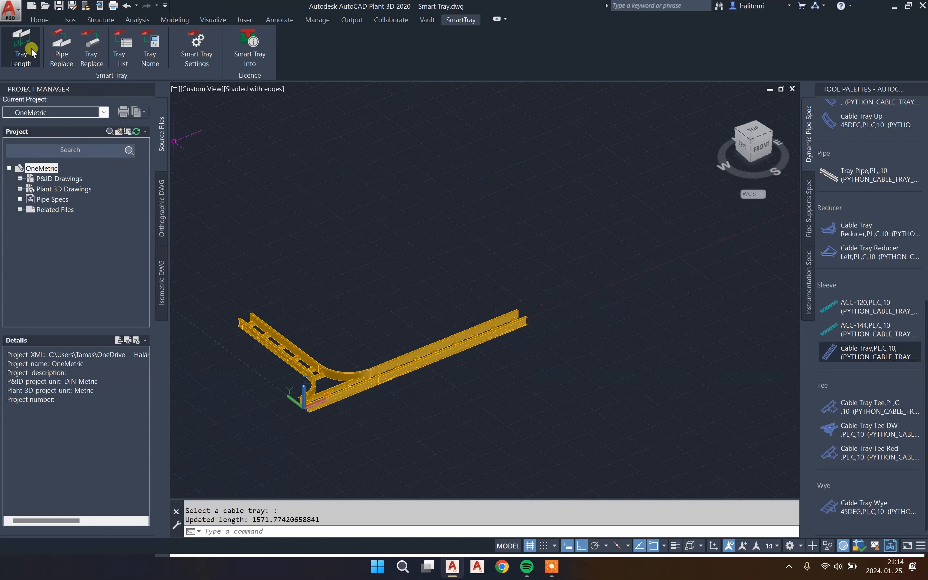
left_click(20, 44)
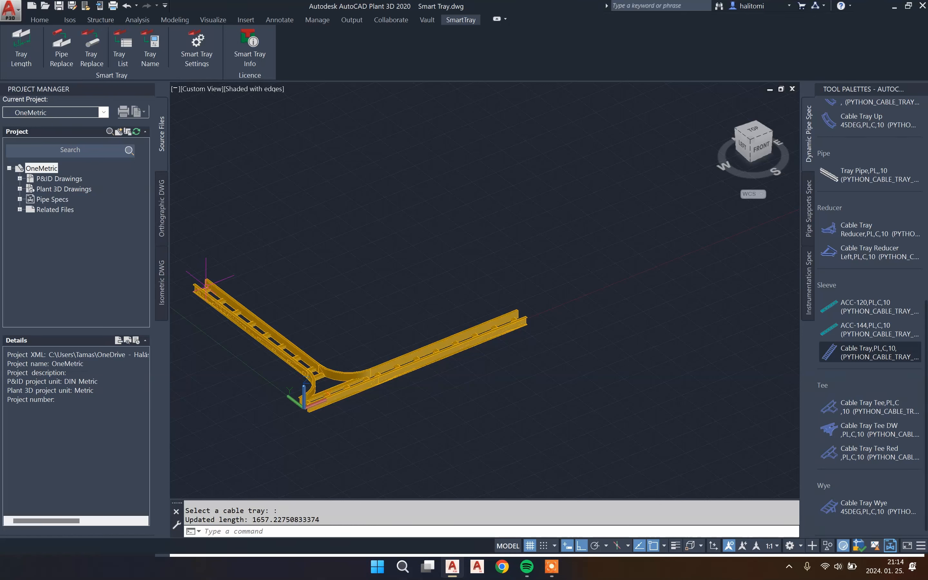
- Rerun Tray Length and set the long straight cable tray to 3000
right_click(463, 219)
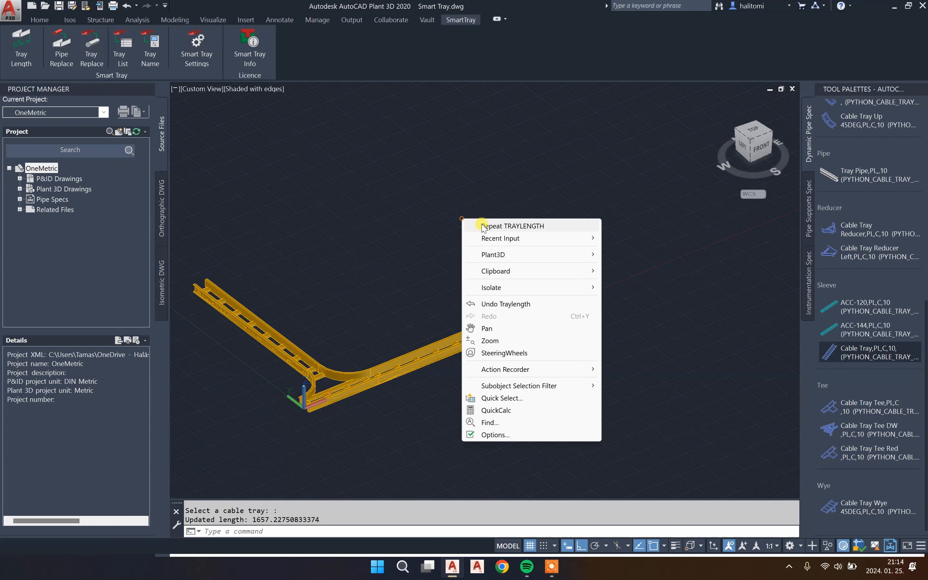
left_click(511, 225)
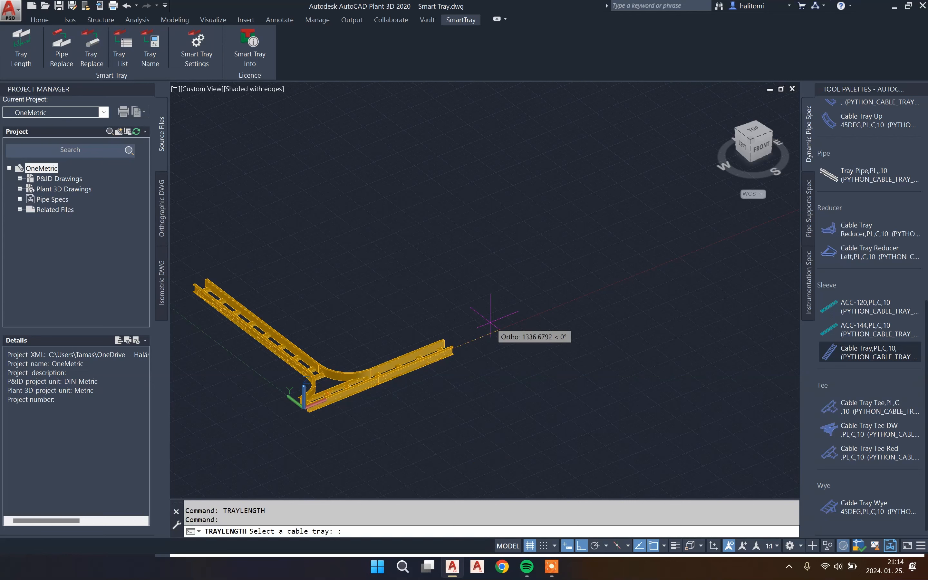
type("3000")
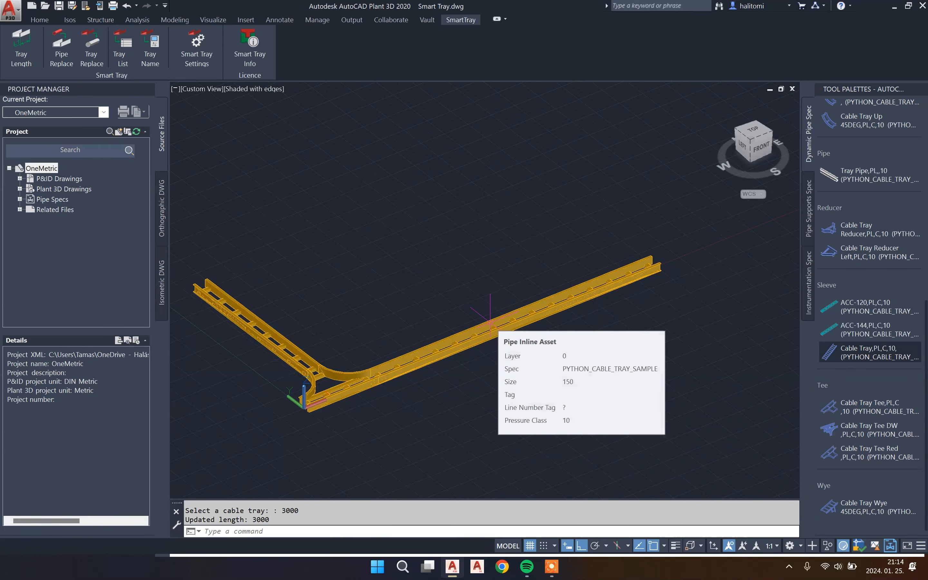
left_click(61, 47)
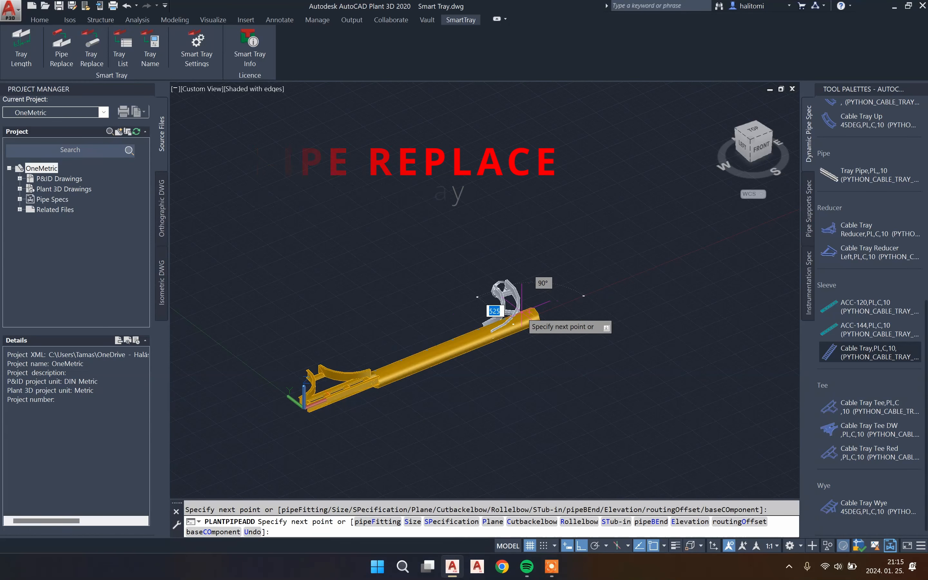
- Cancel the brief pipe routing and convert the pipes back into cable trays with Pipe Replace
key("Escape")
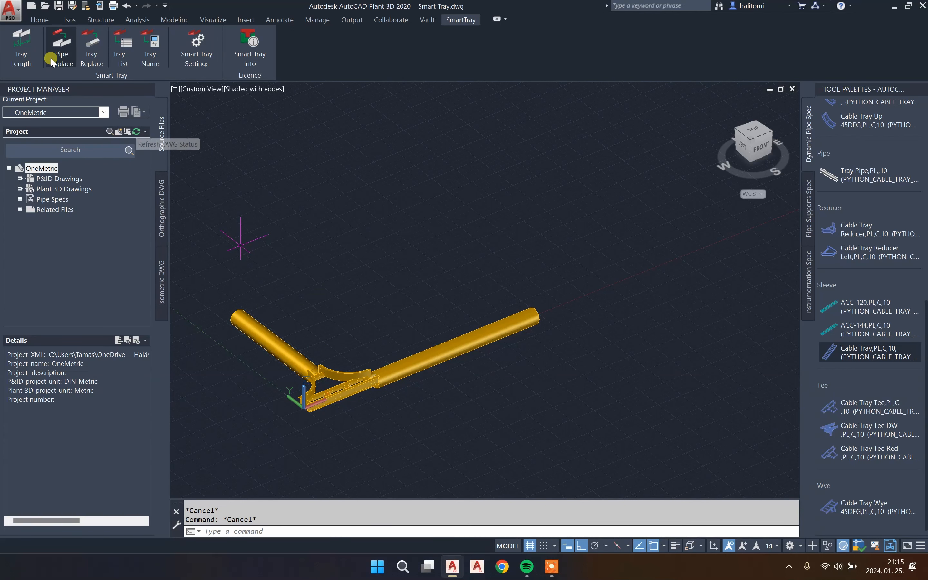
left_click(62, 47)
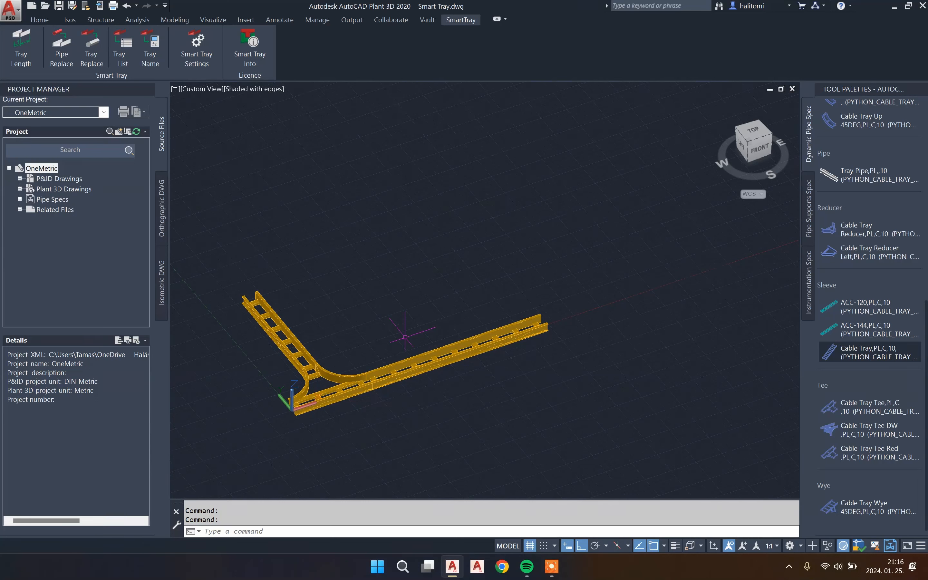
- Convert the cable trays into ordinary pipes with Tray Replace so the run can be extended
left_click(444, 355)
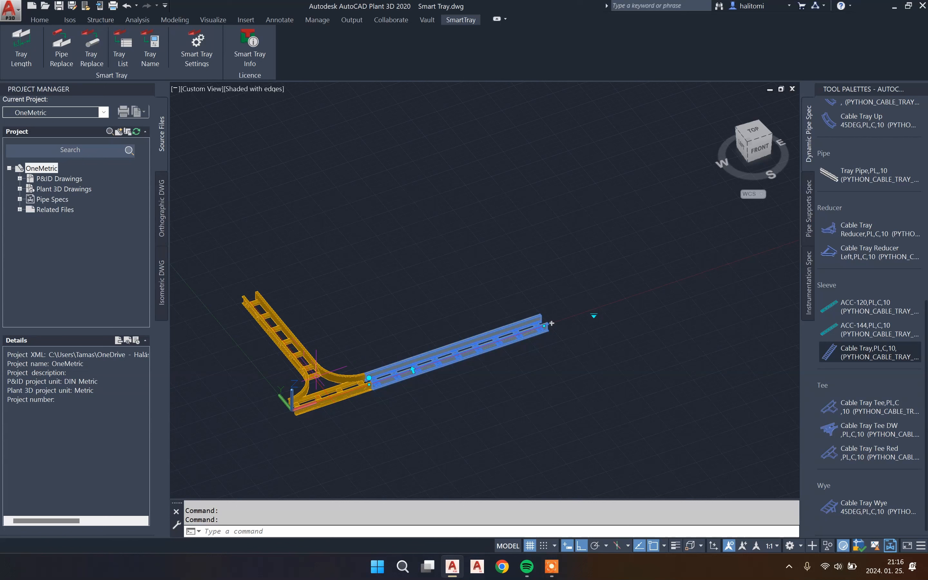
left_click(91, 47)
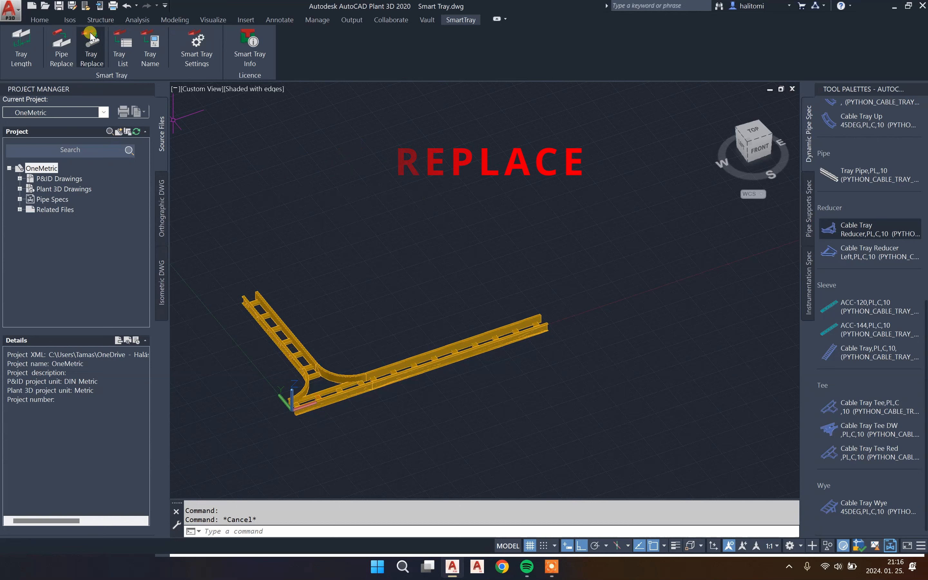
mouse_move(90, 44)
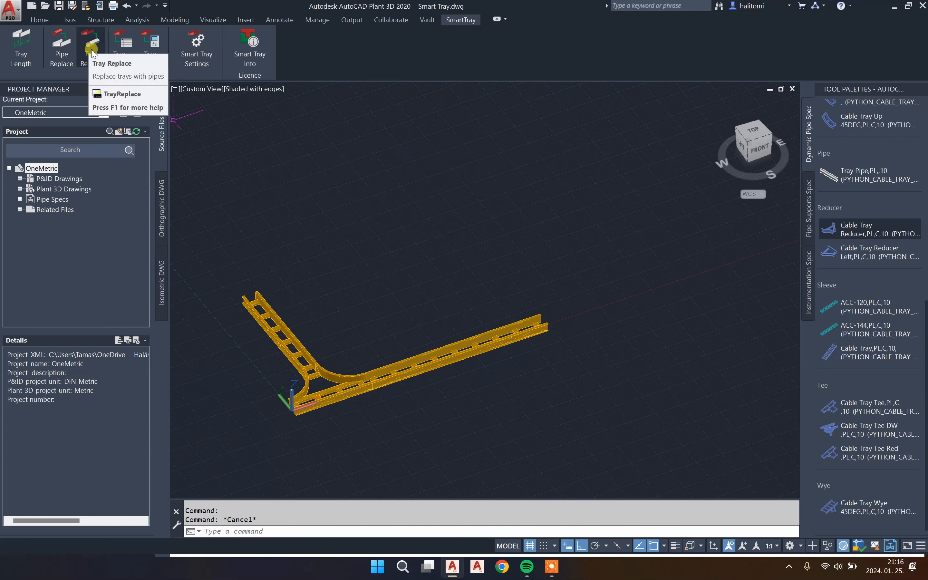
mouse_move(91, 44)
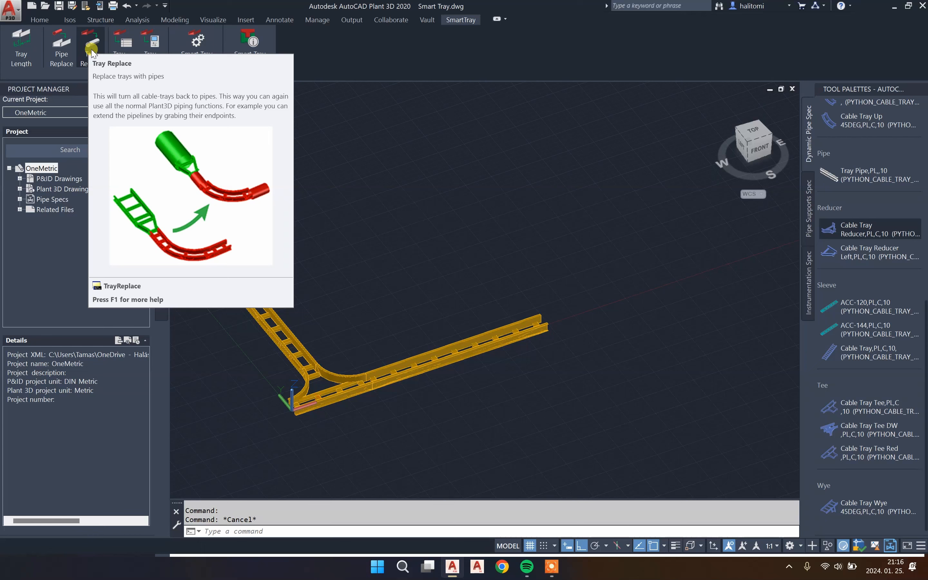
left_click(91, 47)
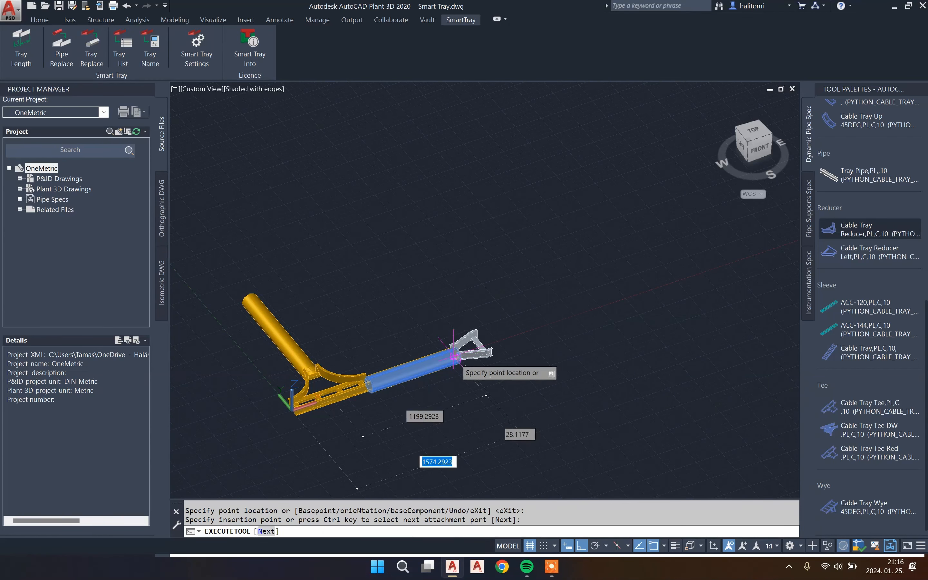
- Place a cable tray reducer at the straight run's end and add the larger ladder tray
key("Escape")
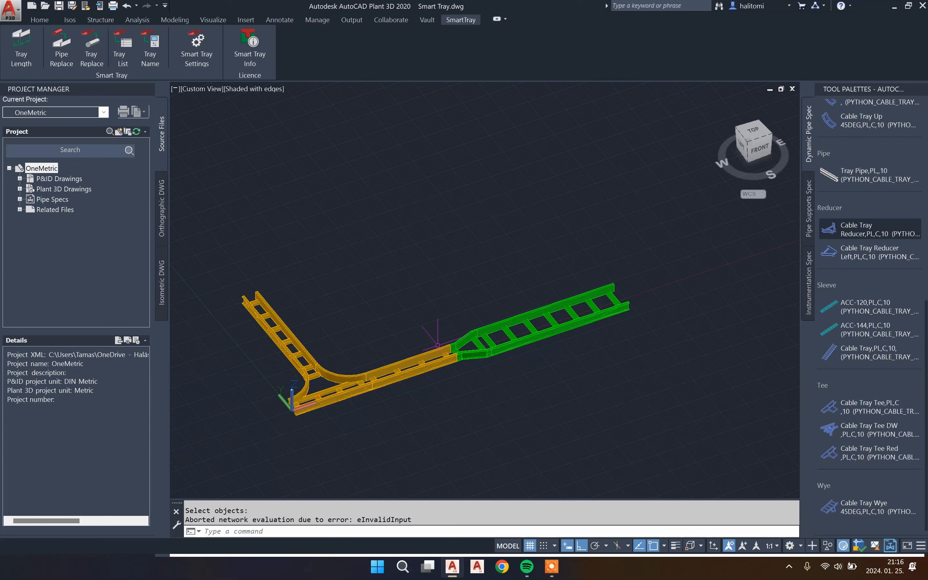
mouse_move(442, 296)
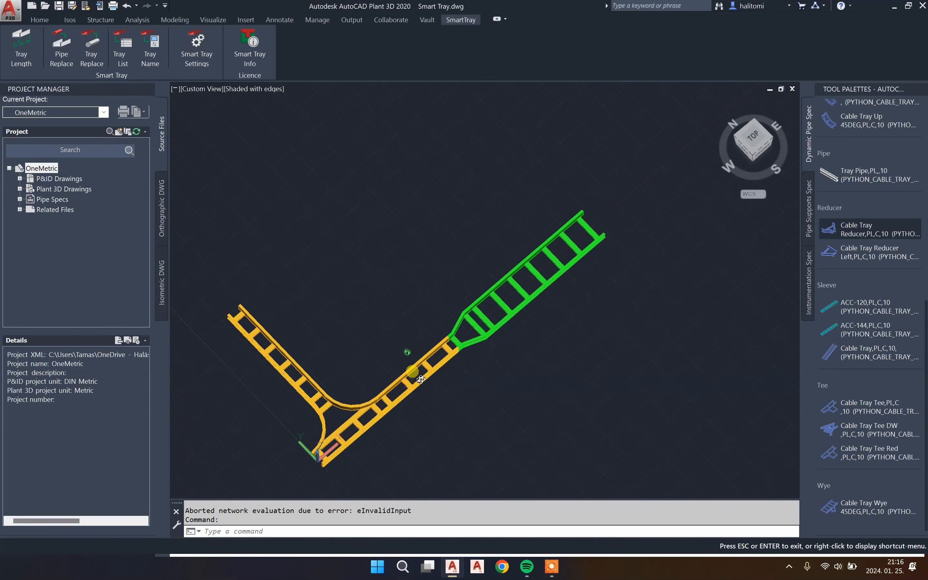
- List the whole tray run to a CSV with Tray List and view it in Excel
left_click(119, 48)
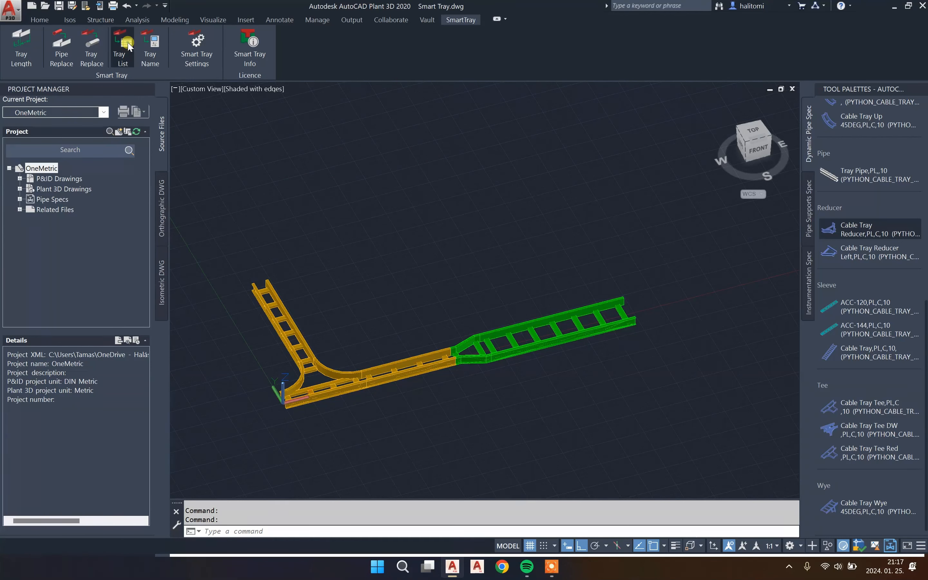
left_click(120, 47)
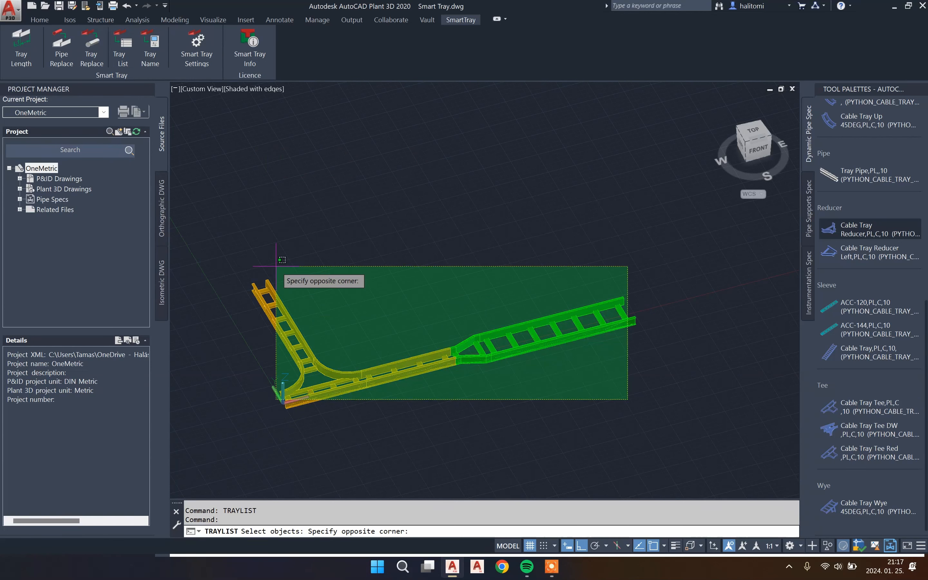
left_click(249, 224)
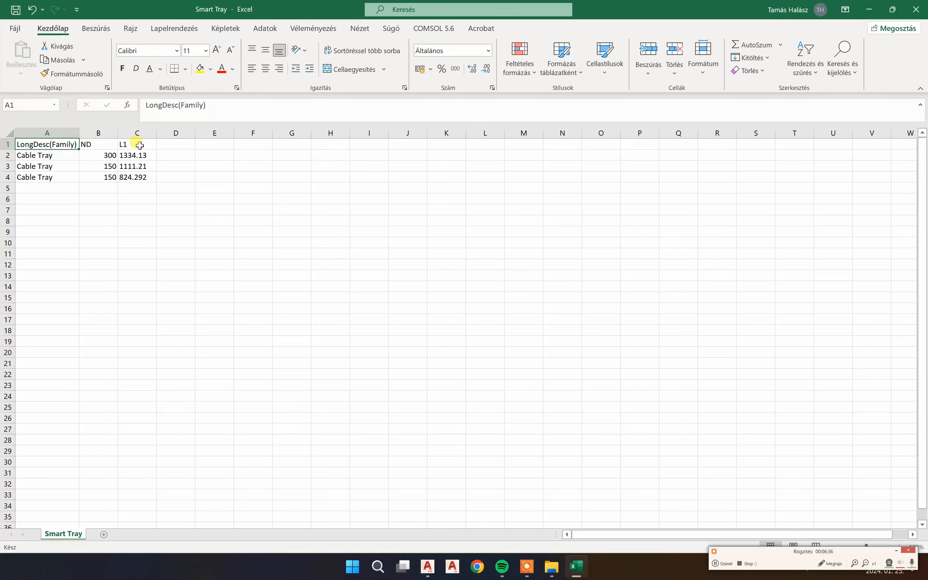
mouse_move(41, 188)
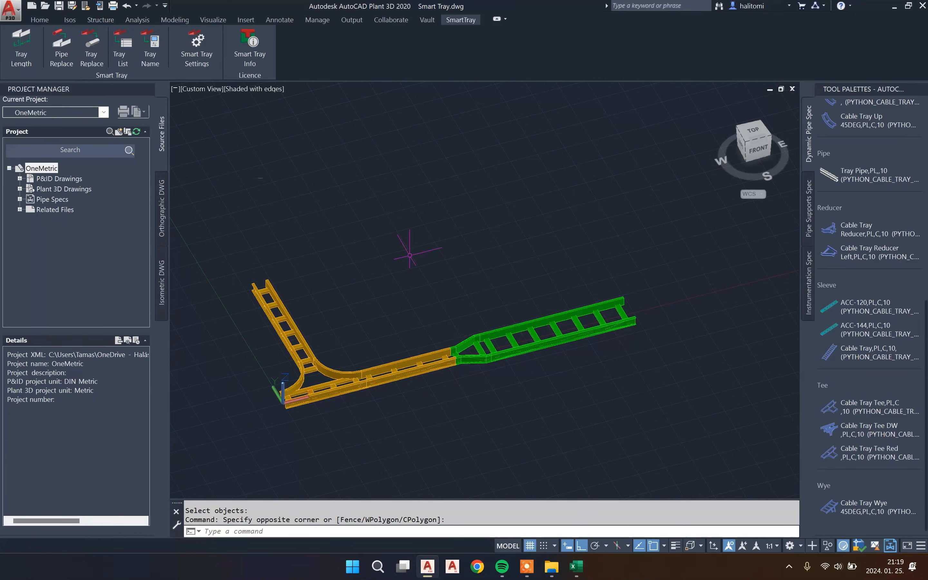
- Name the trays with their lengths via Tray Name, giving Cable Tray-L1=1334.1 in Properties
left_click(150, 47)
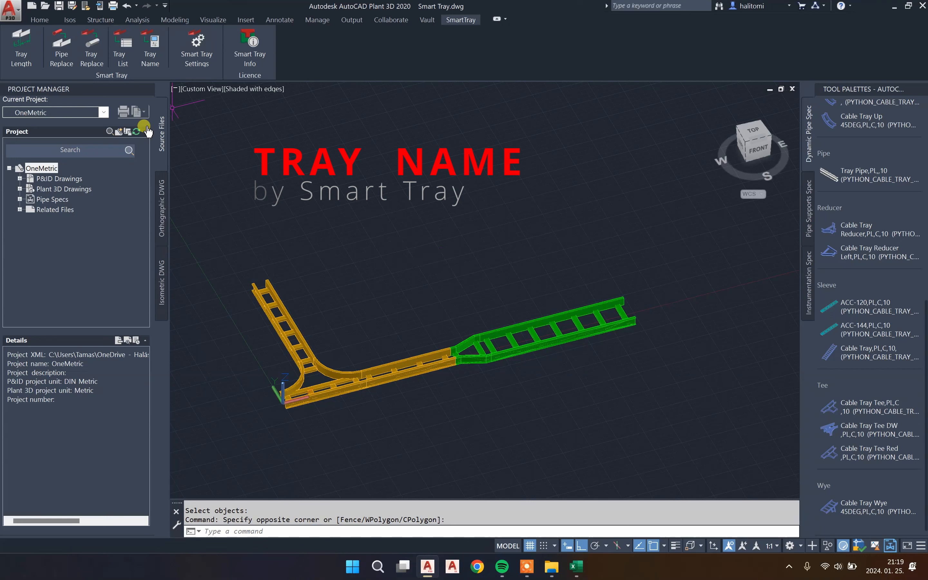
mouse_move(150, 44)
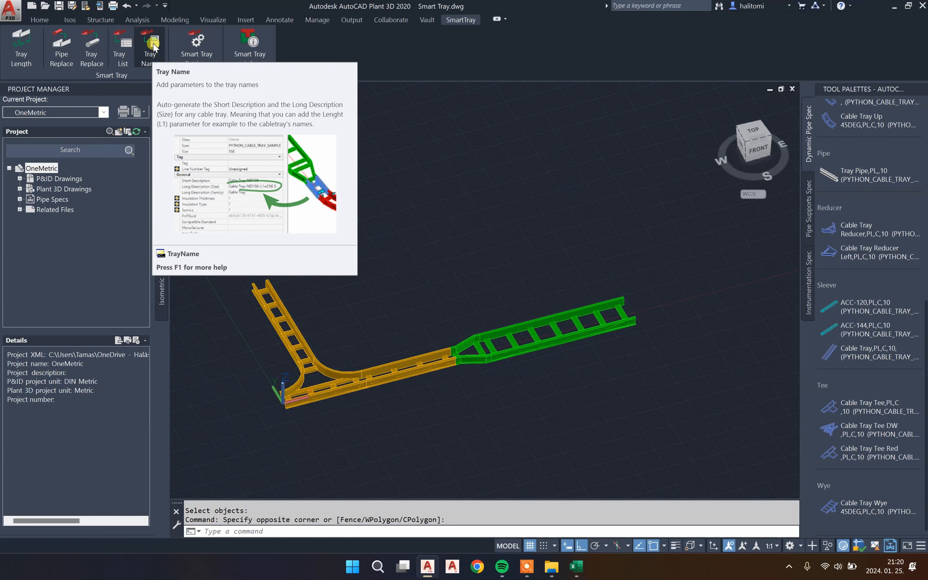
left_click(150, 46)
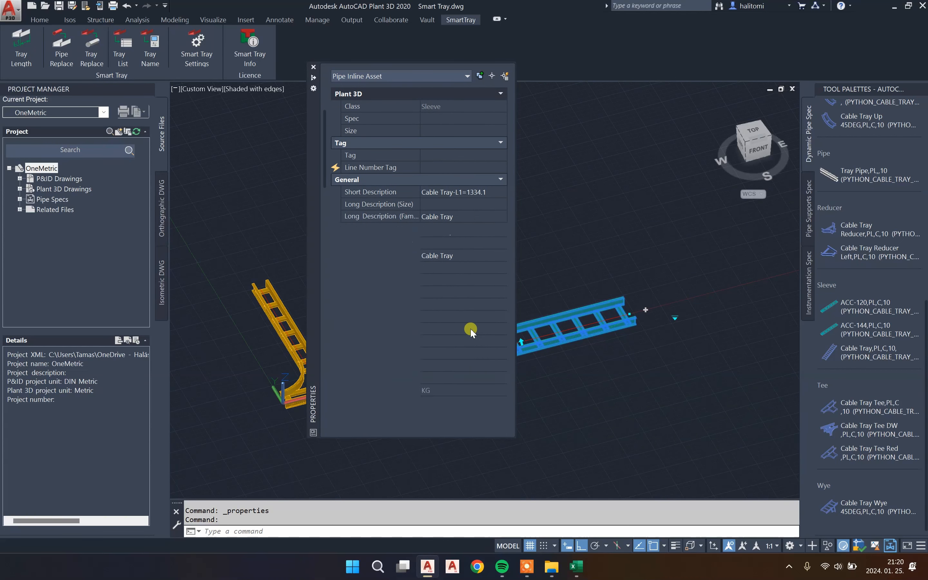
scroll("down", 3)
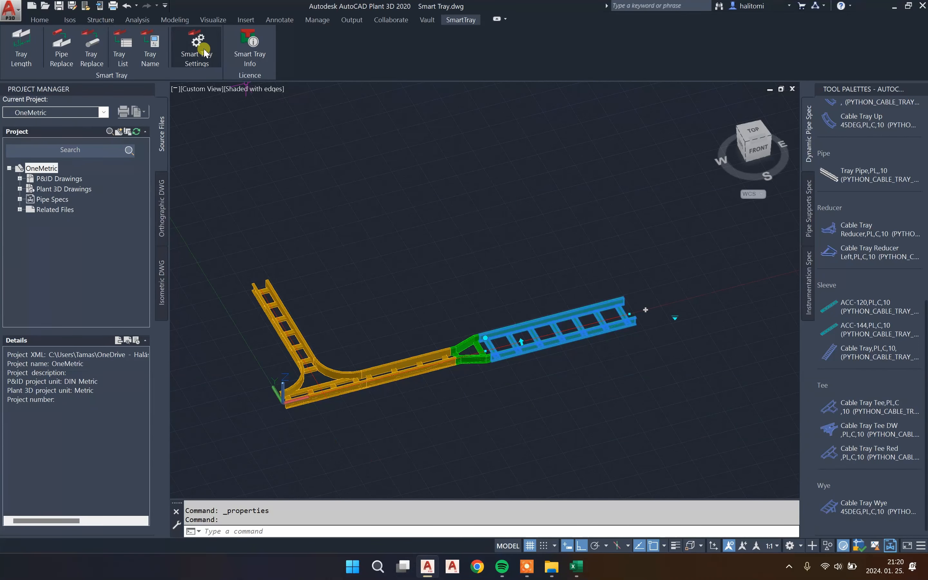
left_click(195, 47)
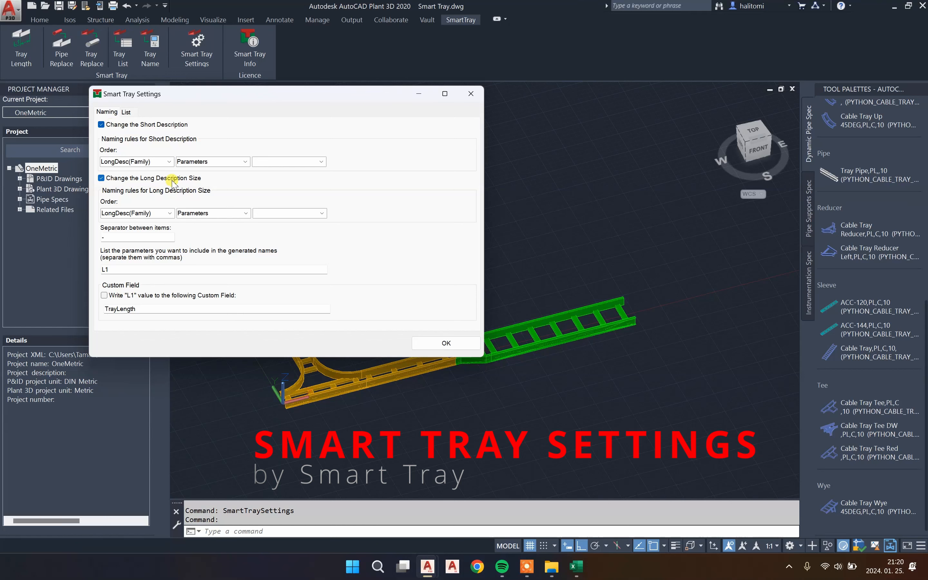
mouse_move(150, 243)
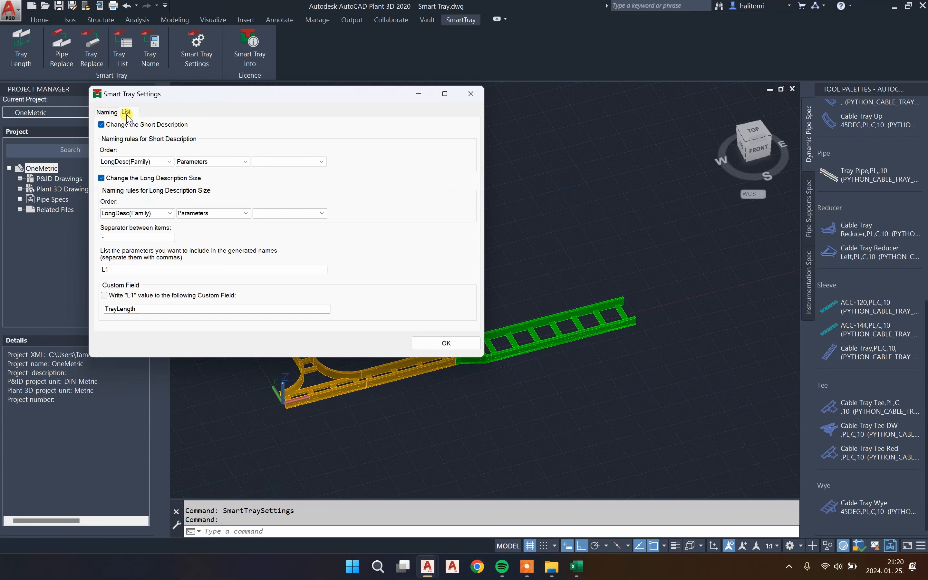
left_click(127, 112)
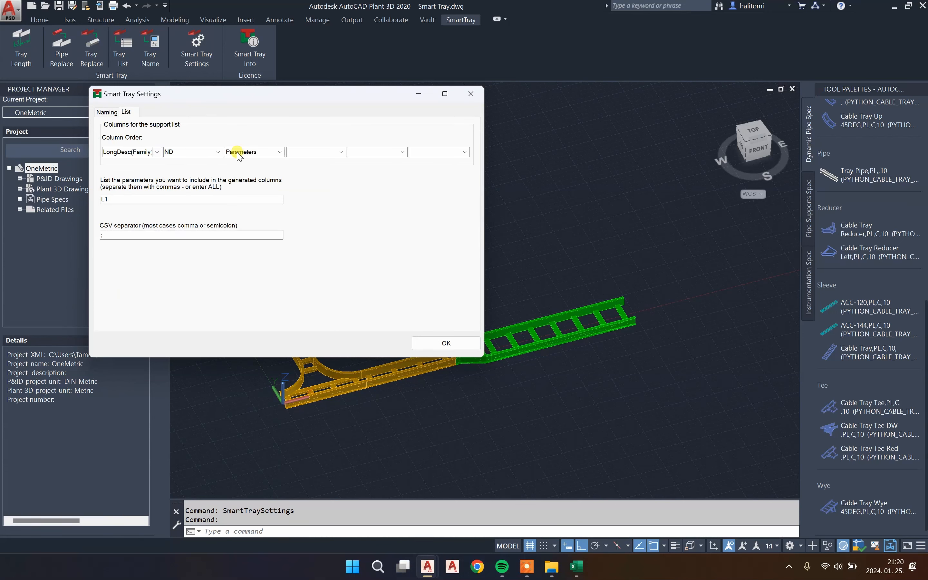
mouse_move(256, 207)
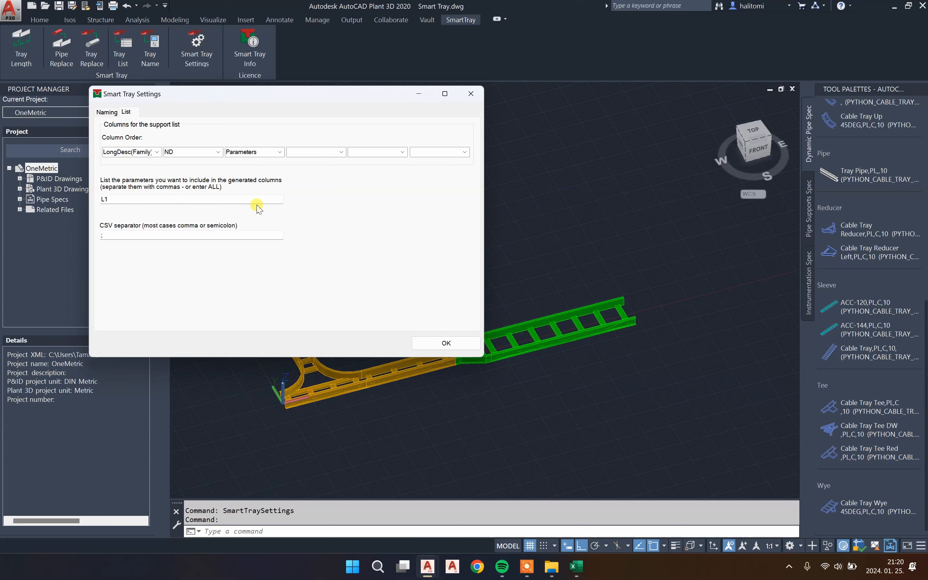
left_click(279, 151)
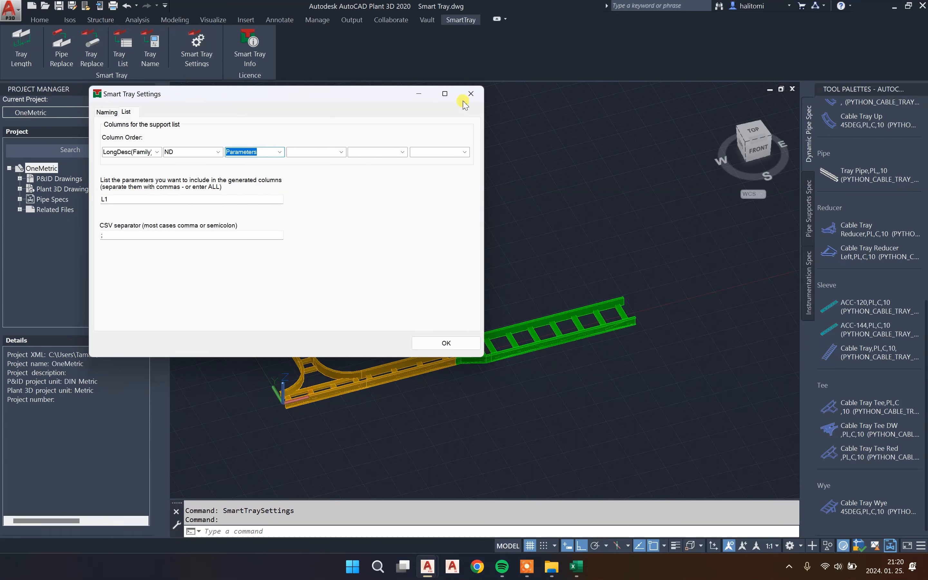
left_click(470, 93)
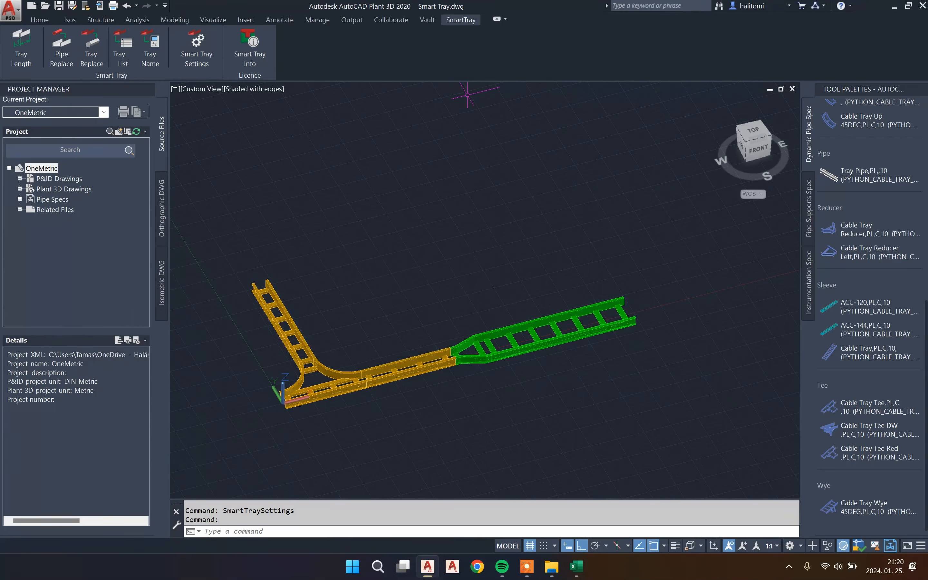